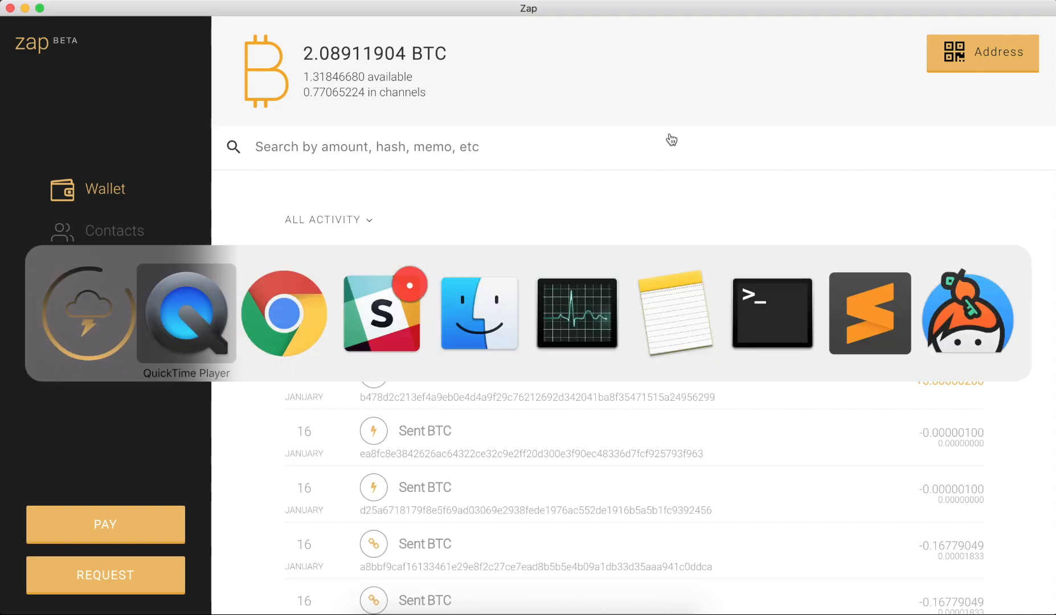
- Glance at HTLC.me, then filter Zap contacts by '02ec' before returning to activity
click(284, 312)
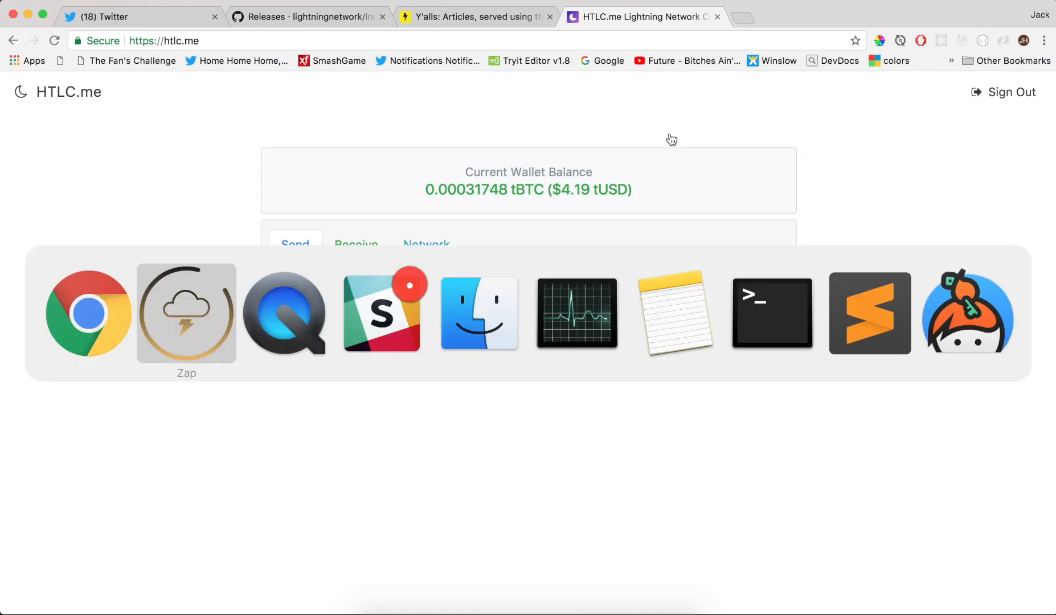
click(186, 312)
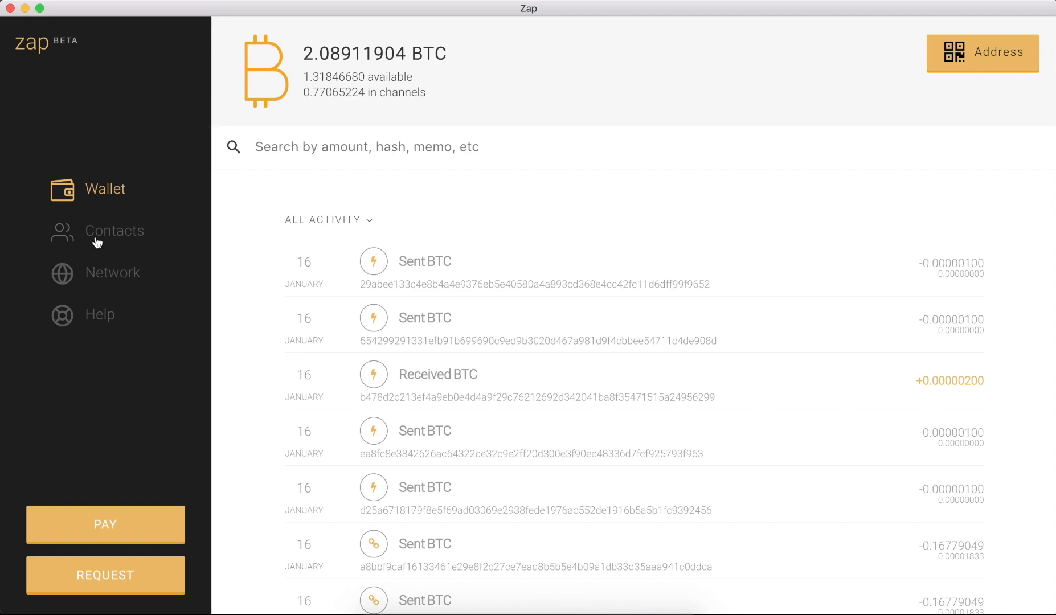
click(115, 231)
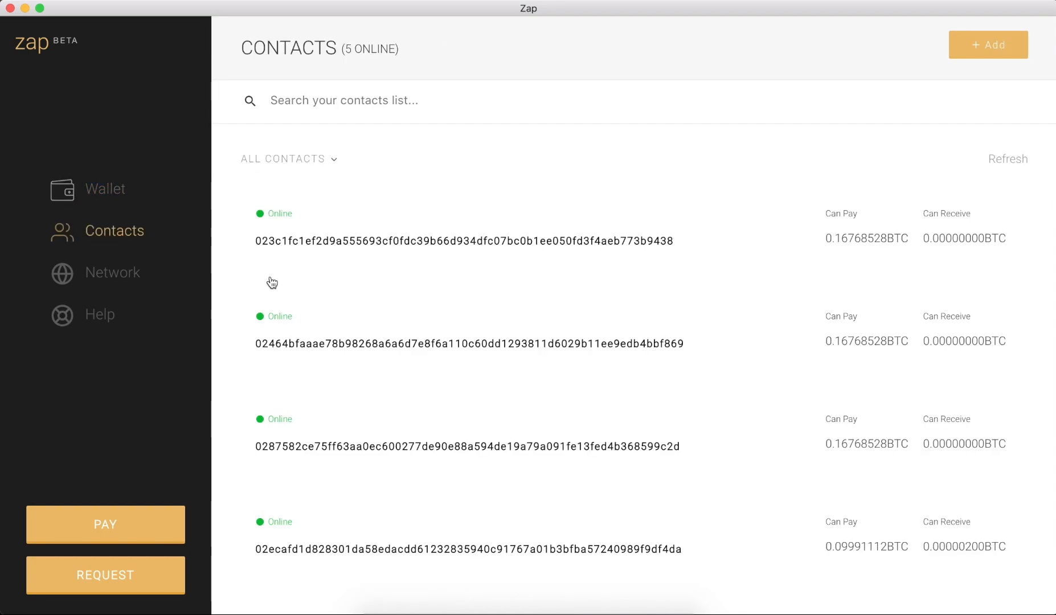
mouse_move(368, 110)
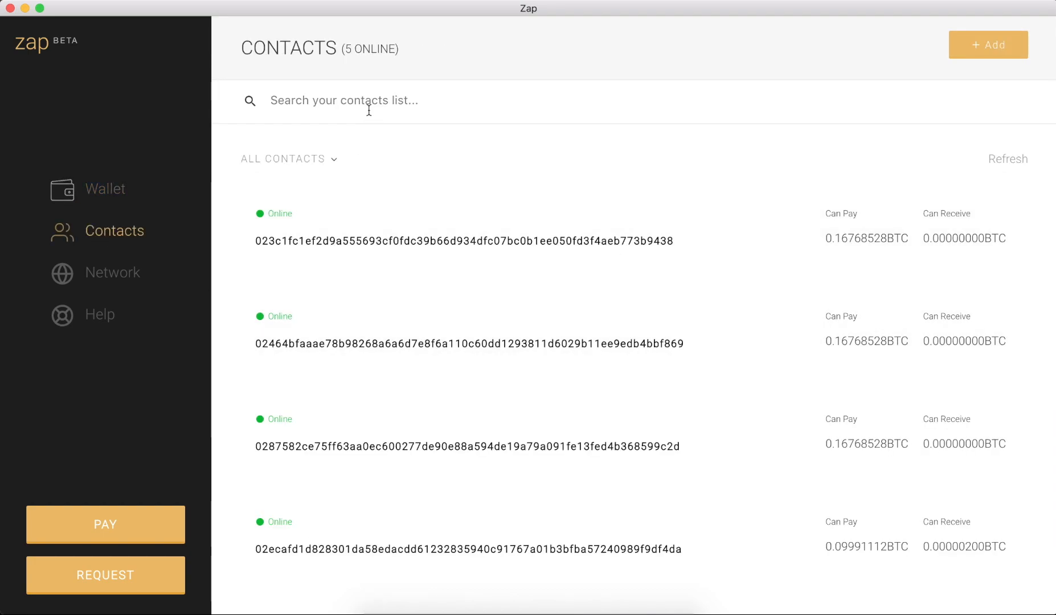
text(02ec)
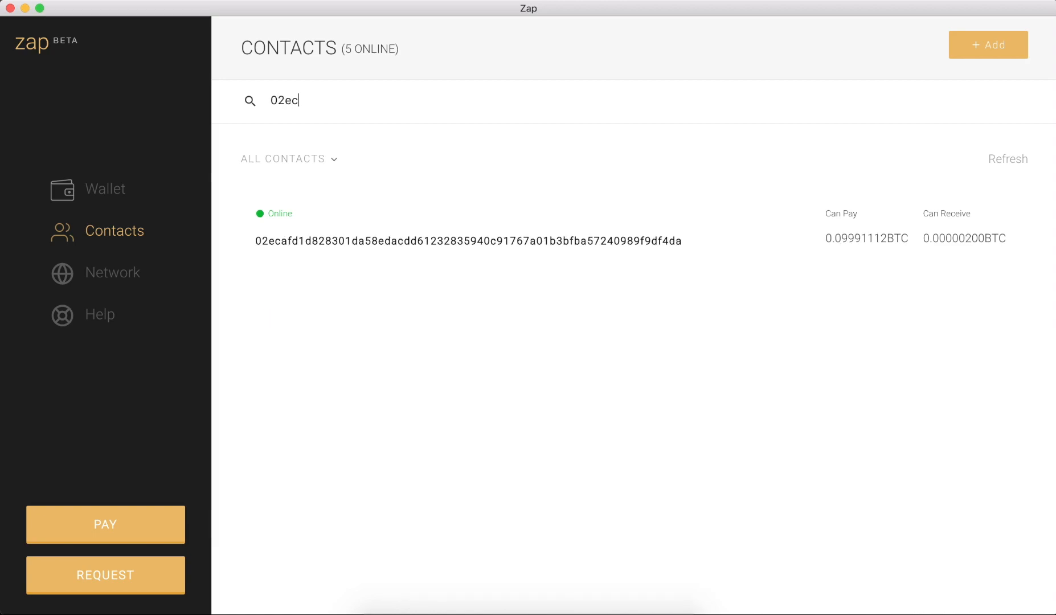
mouse_move(974, 246)
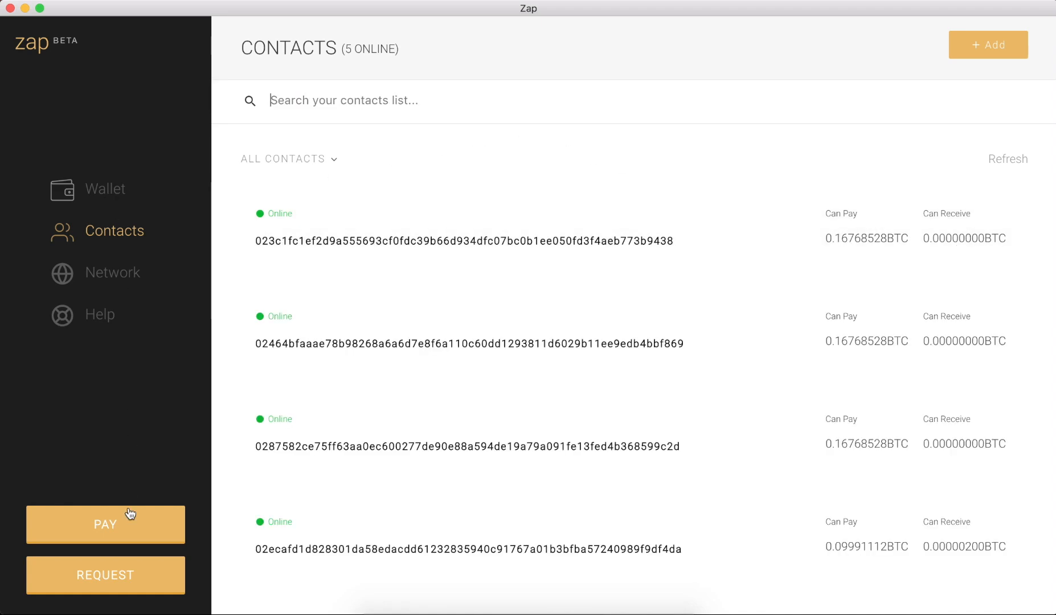
click(105, 188)
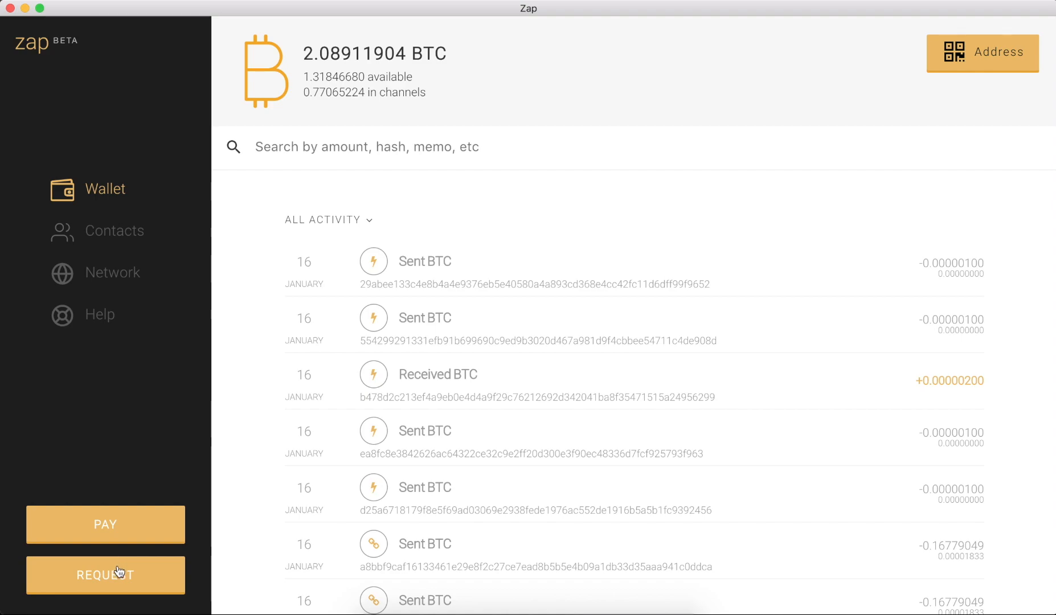
- Create a 0.00000010 BTC request with memo 'the love of bitcoin' and copy its invoice
click(105, 575)
text(0.00000010)
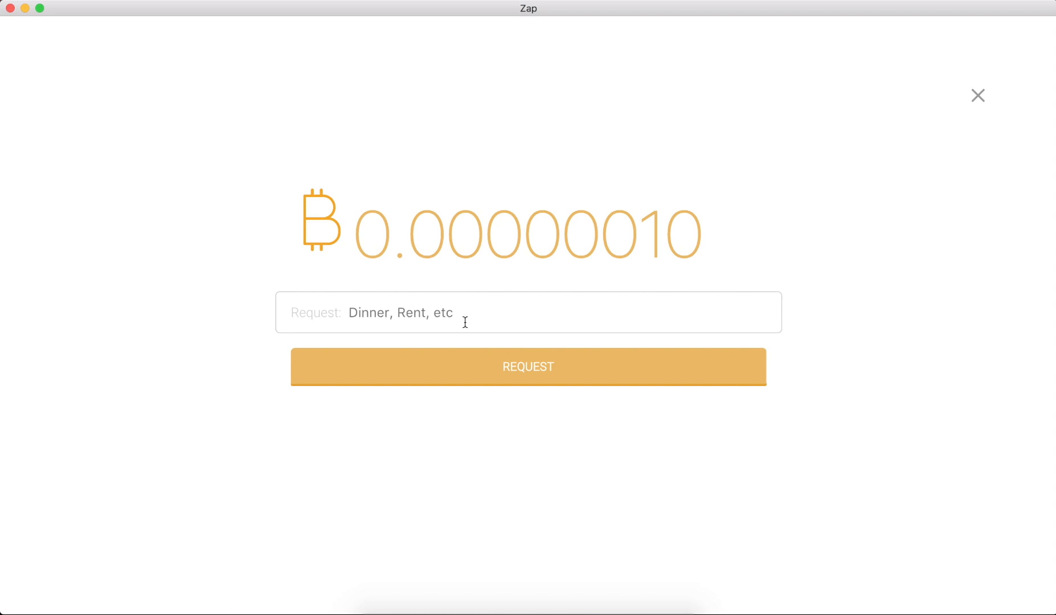
text(the)
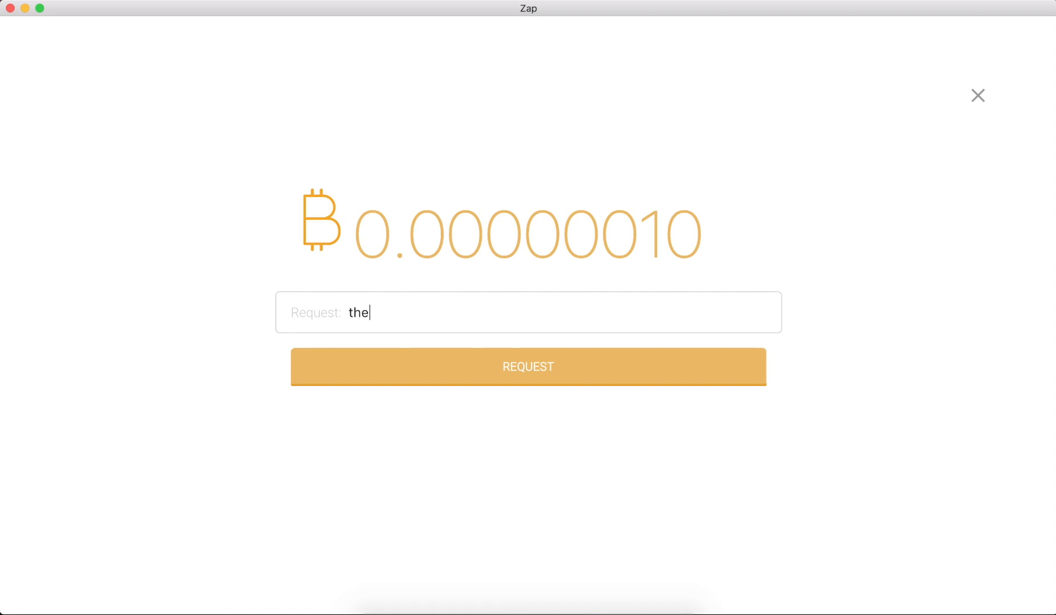
text(love of bitco)
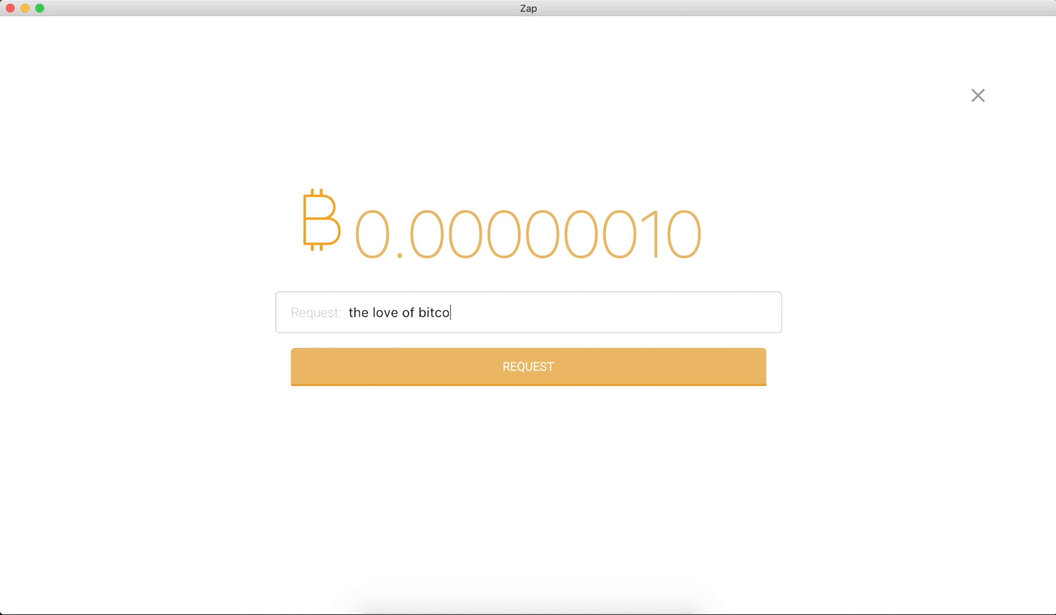
click(528, 367)
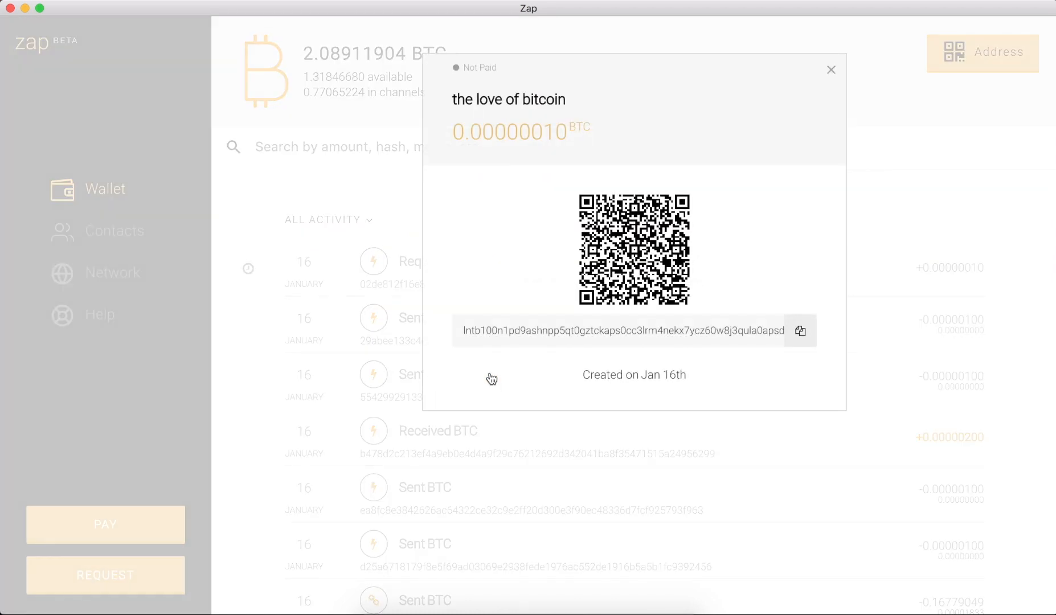
mouse_move(514, 74)
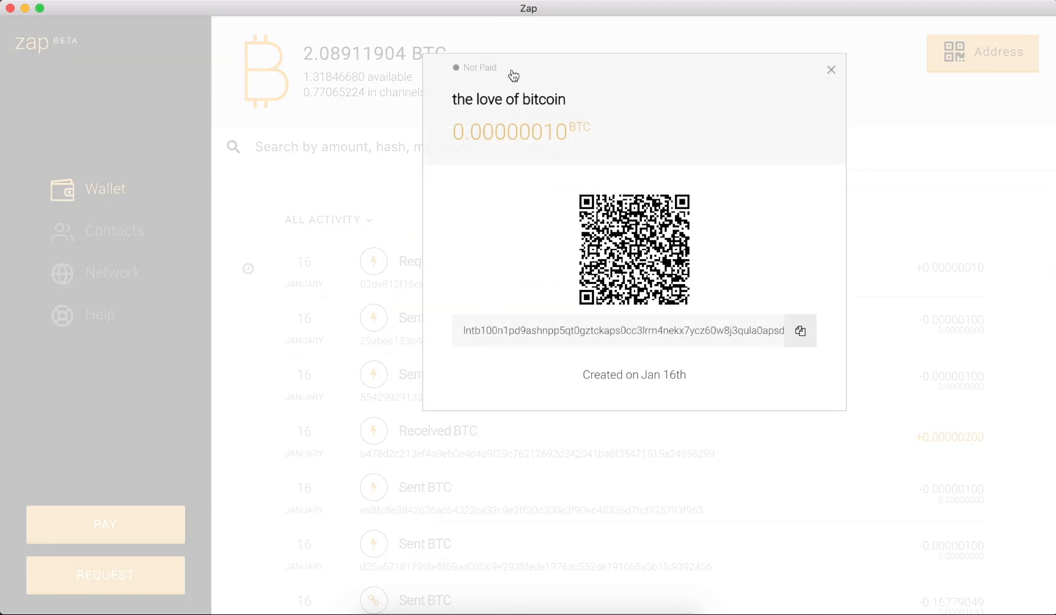
mouse_move(556, 118)
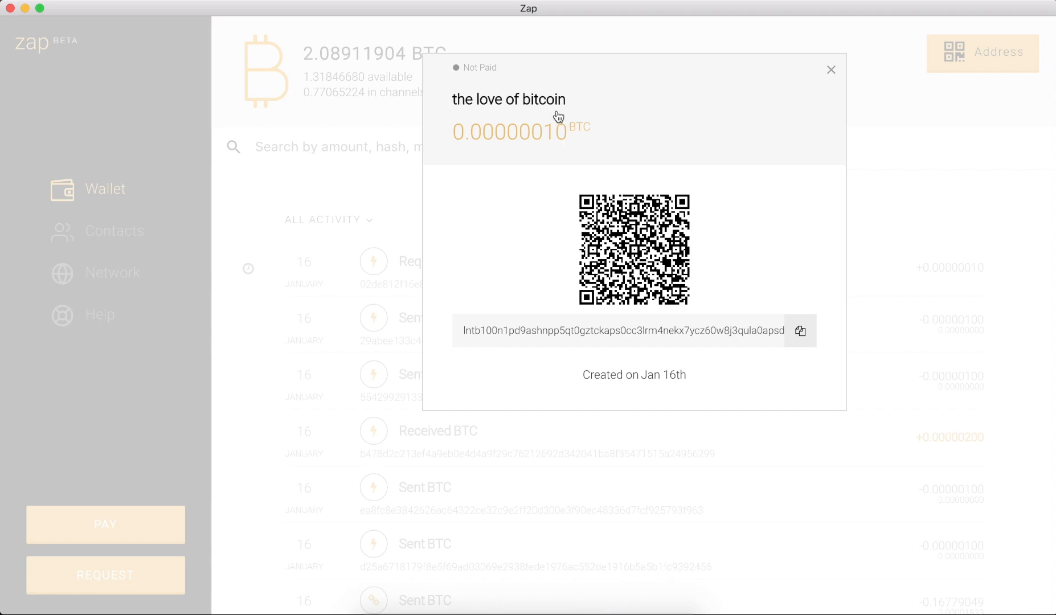
mouse_move(605, 336)
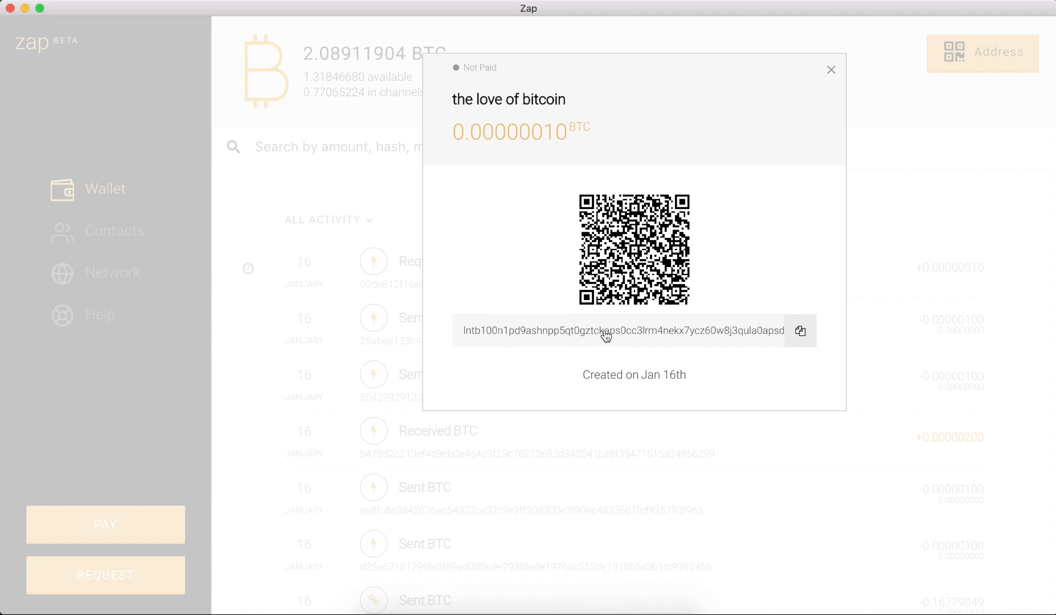
click(801, 331)
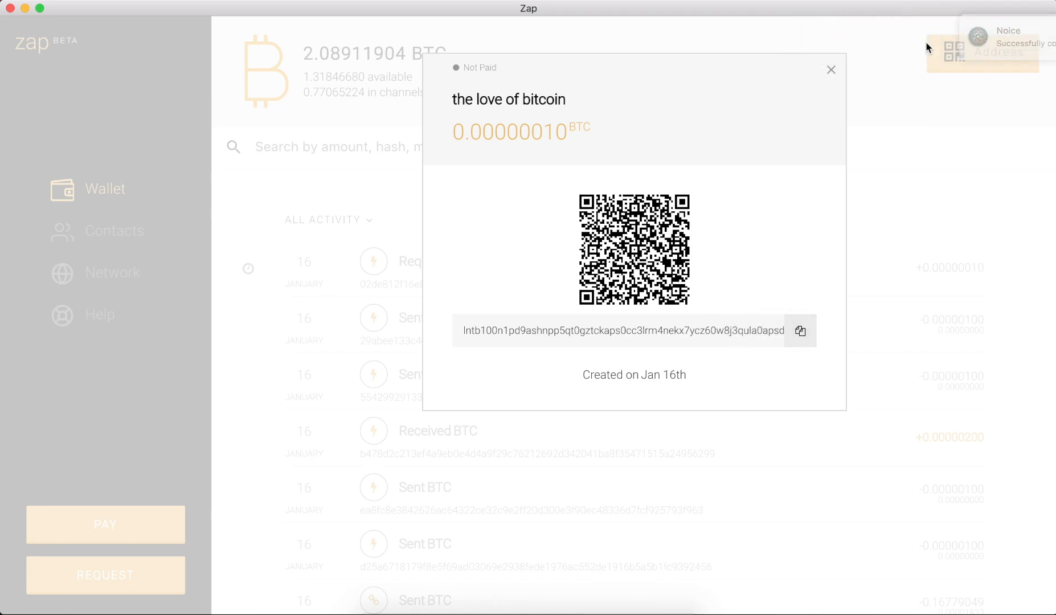
- Paste the 10-satoshi 'the love of bitcoin' invoice into HTLC.me and send payment
click(831, 70)
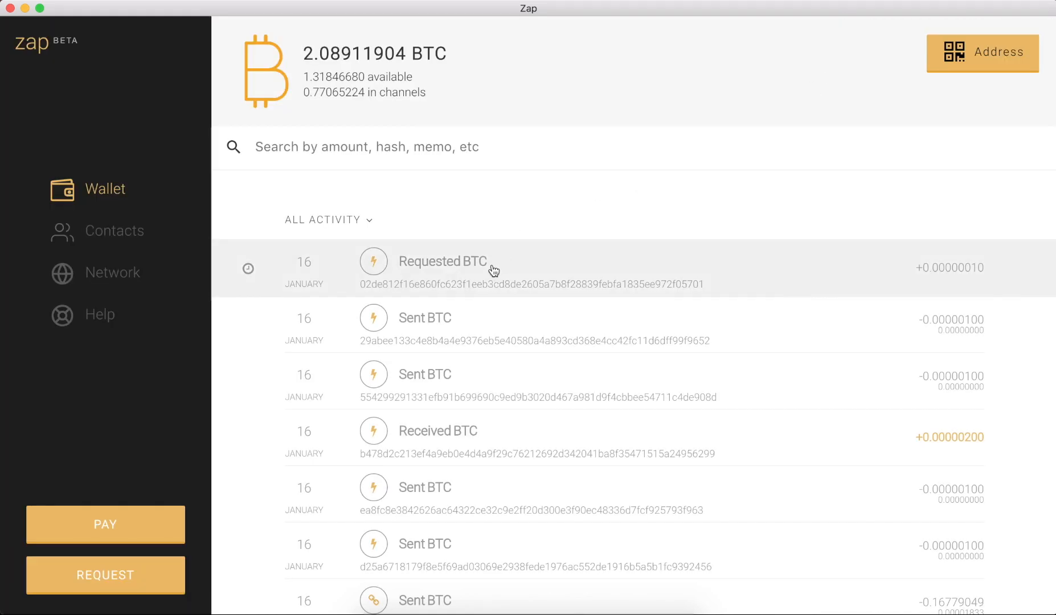
mouse_move(248, 271)
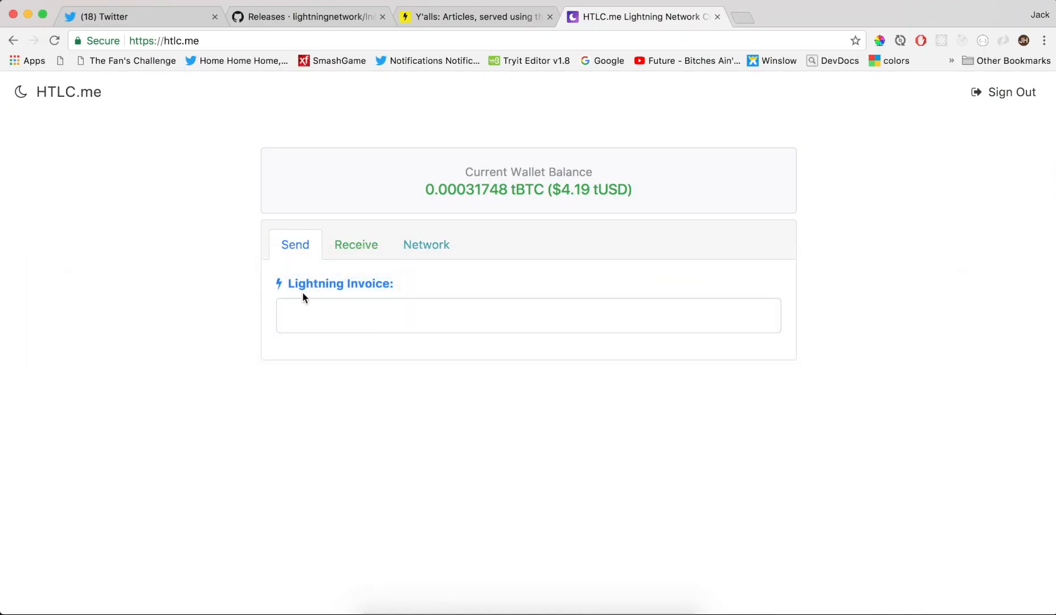
text(m8n5jjcnur9038dc59c8q5glla4djng2dj3qy6yrdayhru48sh6a3gafcper0rcn)
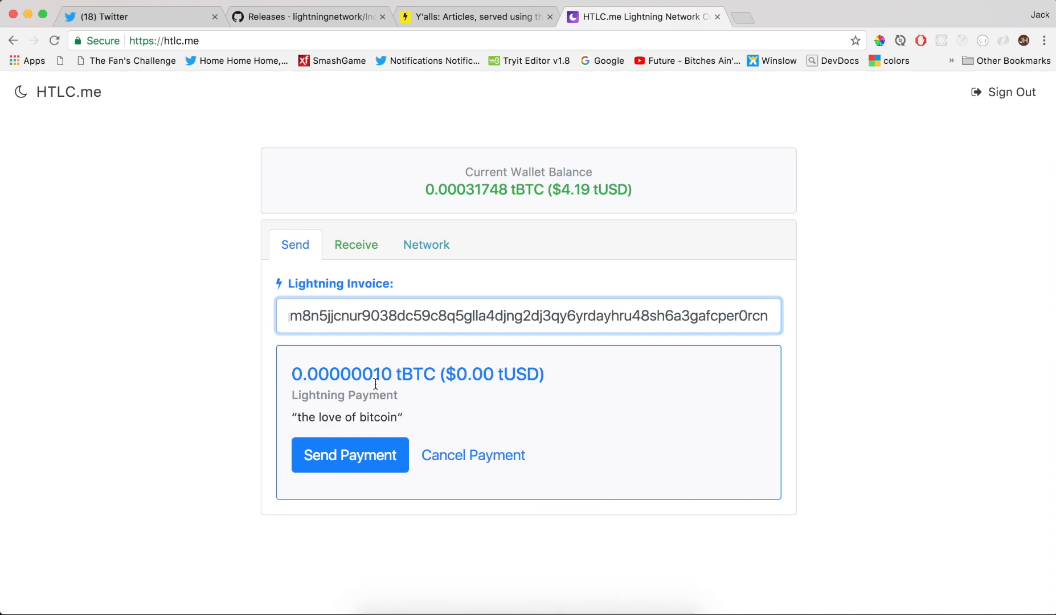
click(350, 455)
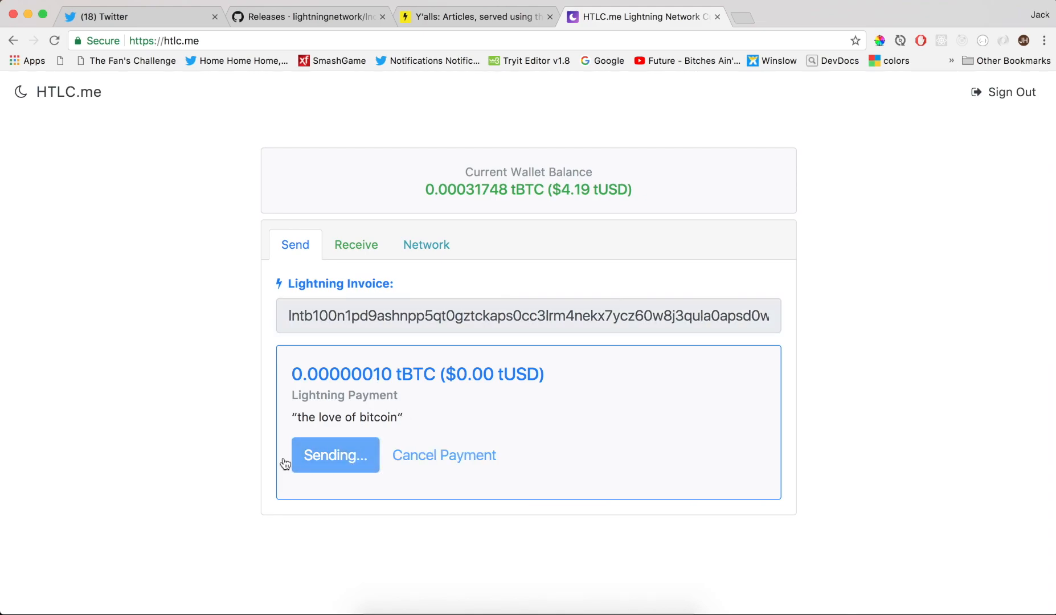
mouse_move(236, 457)
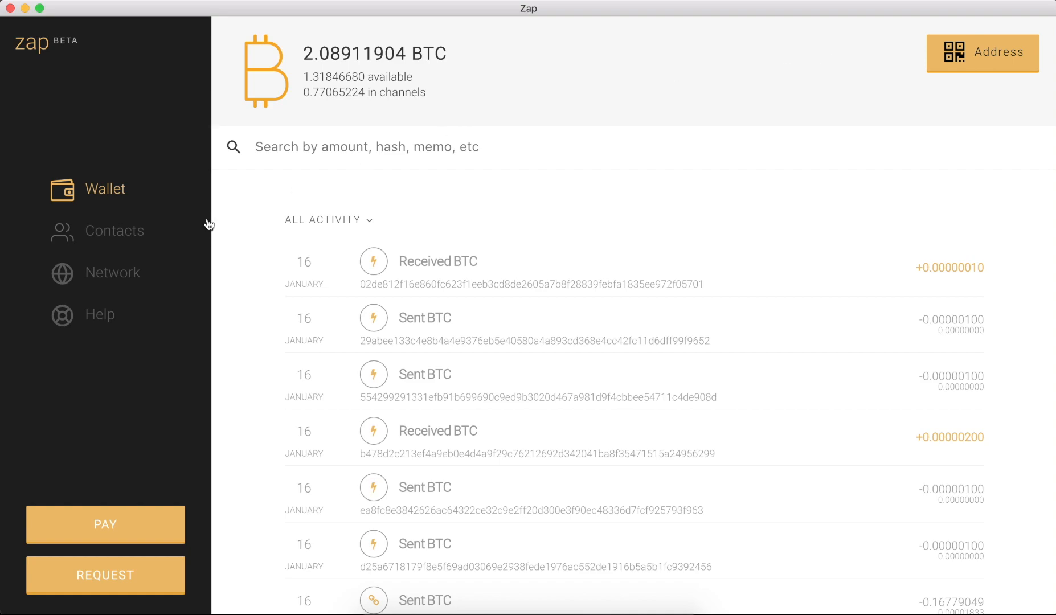
mouse_move(950, 268)
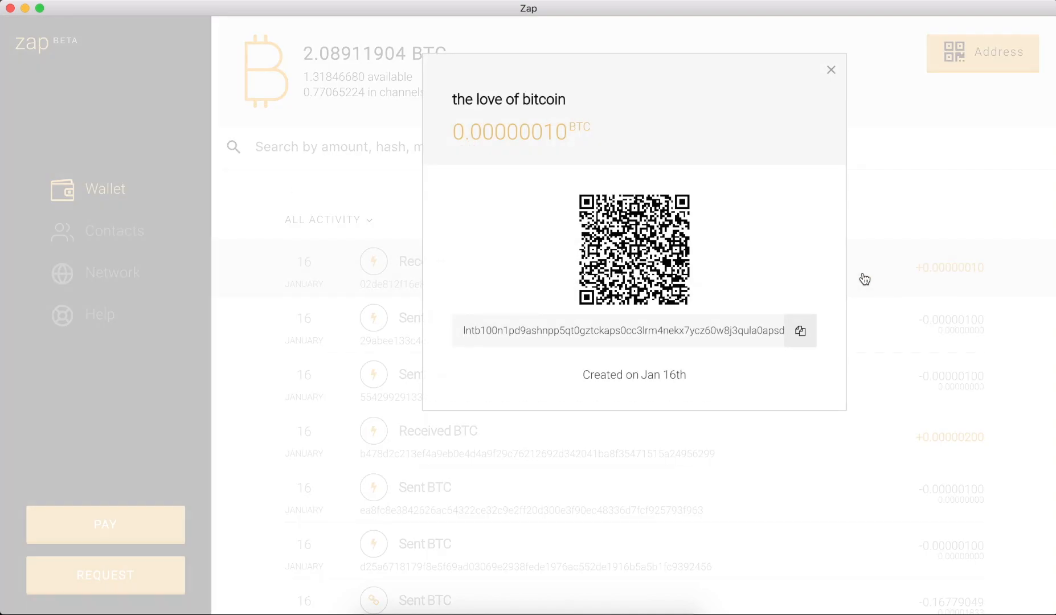
mouse_move(825, 85)
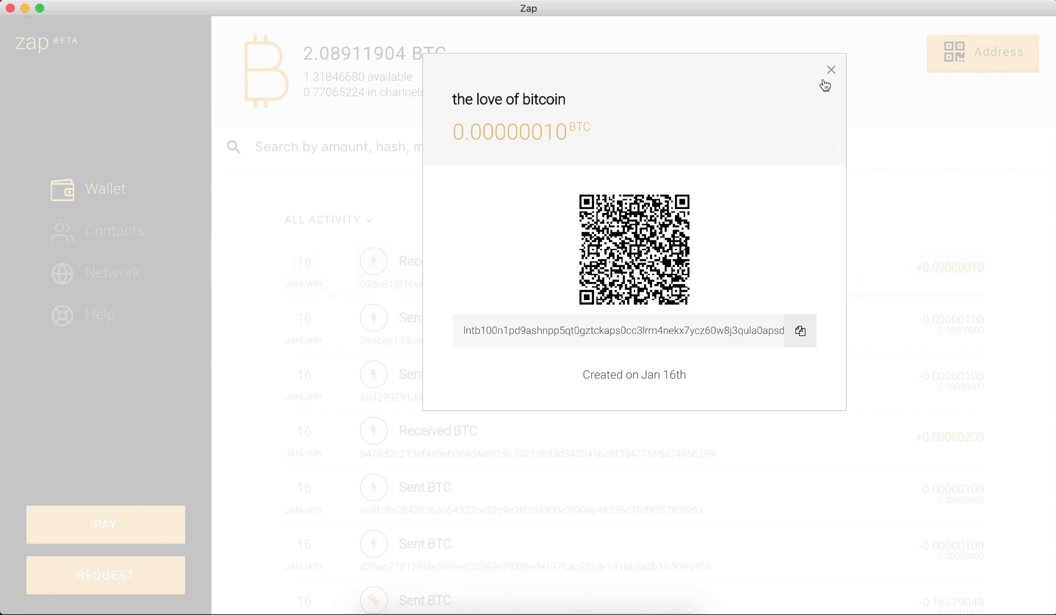
- Close the details of the received 0.00000010 BTC 'the love of bitcoin' payment
click(831, 70)
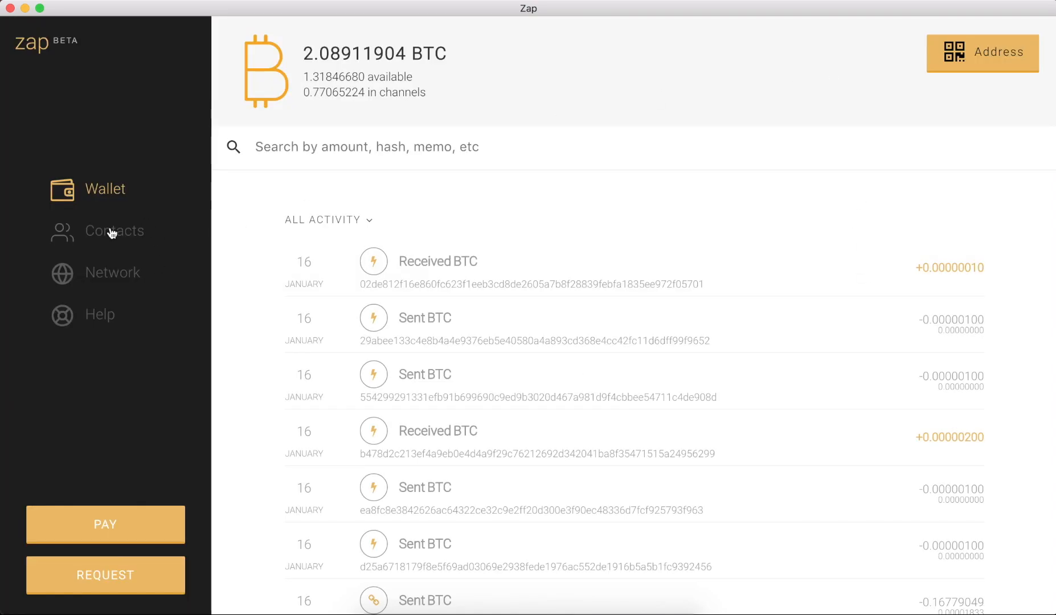
- Filter Zap contacts by '02ec' to see the peer's 0.00000190 BTC receive capacity
click(115, 231)
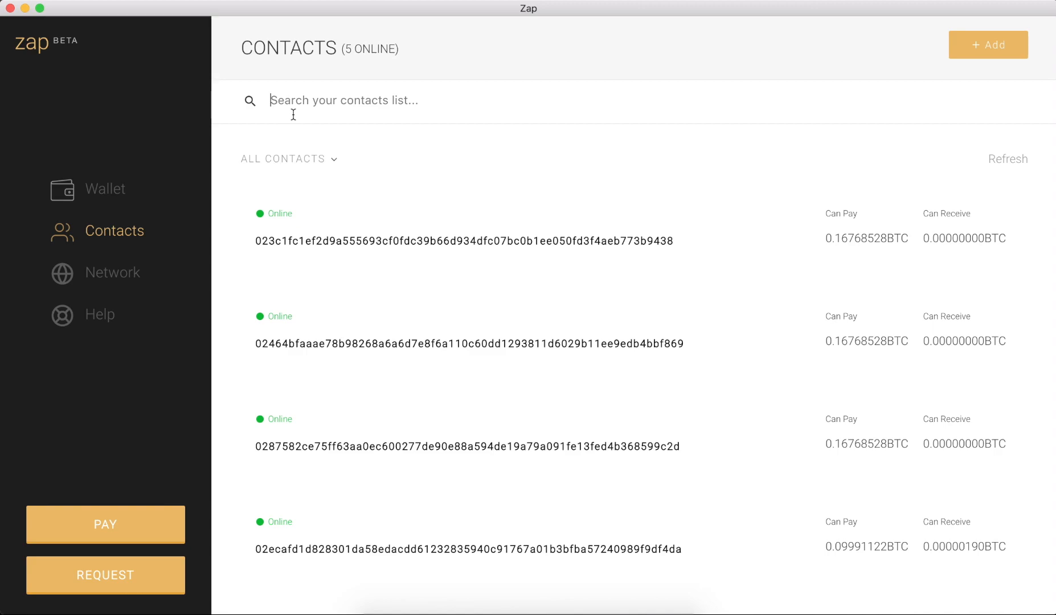
text(02ec)
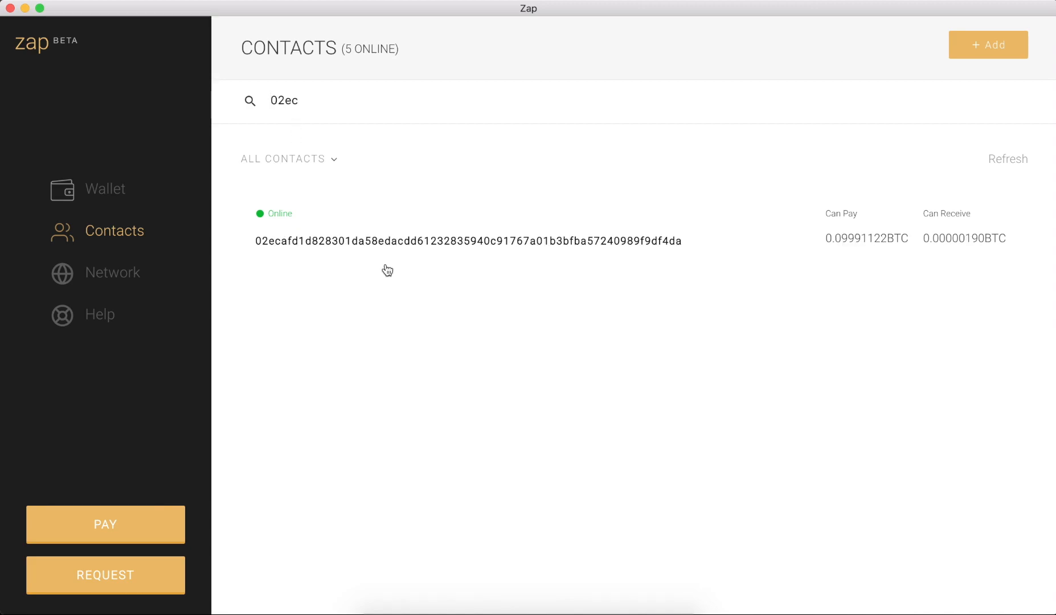